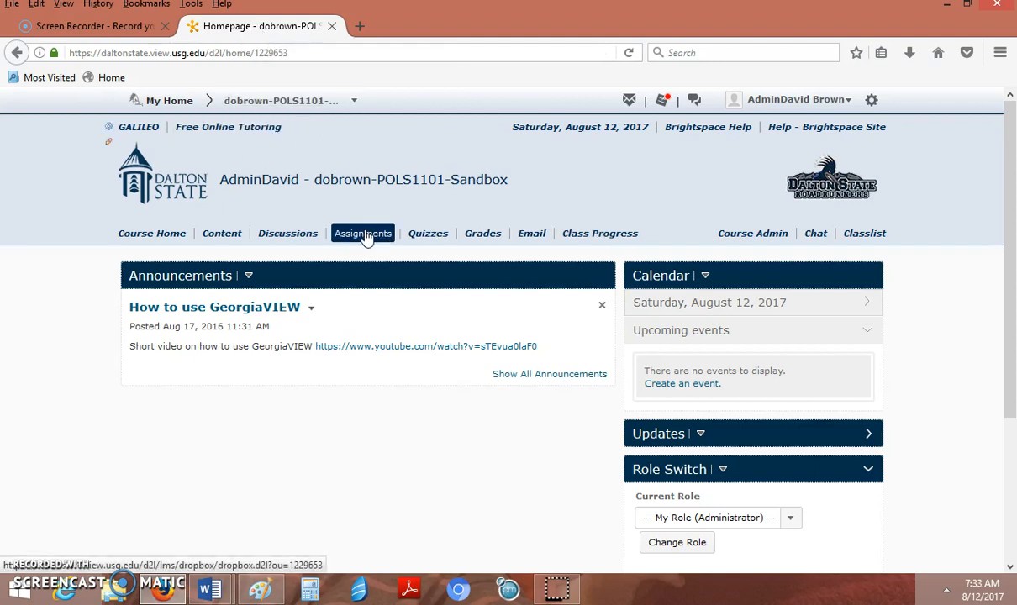
Go to Assignments and show the actions for the Lesson 3 Media Bias folder
left_click(362, 233)
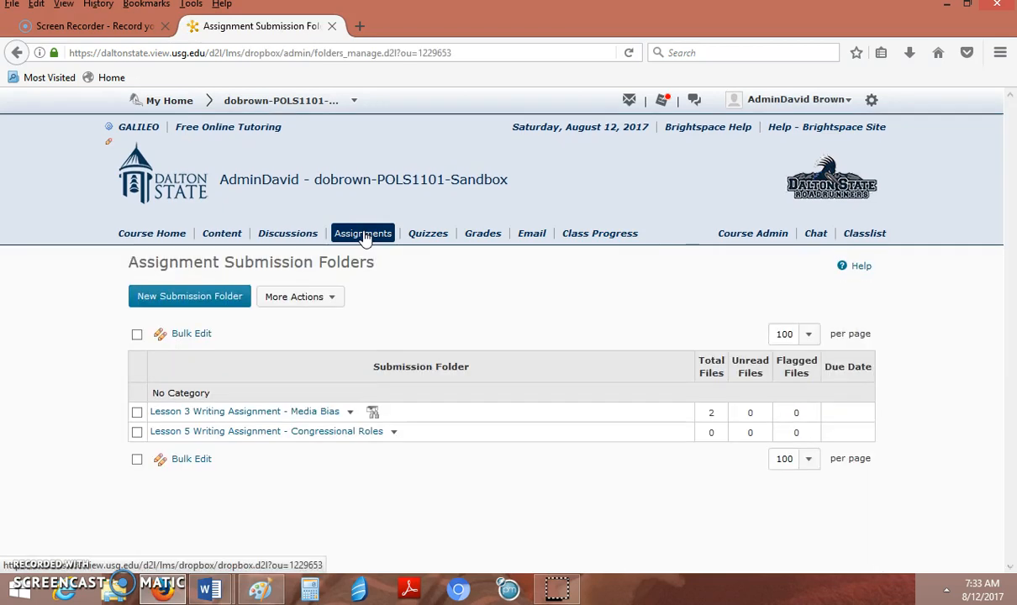
mouse_move(225, 326)
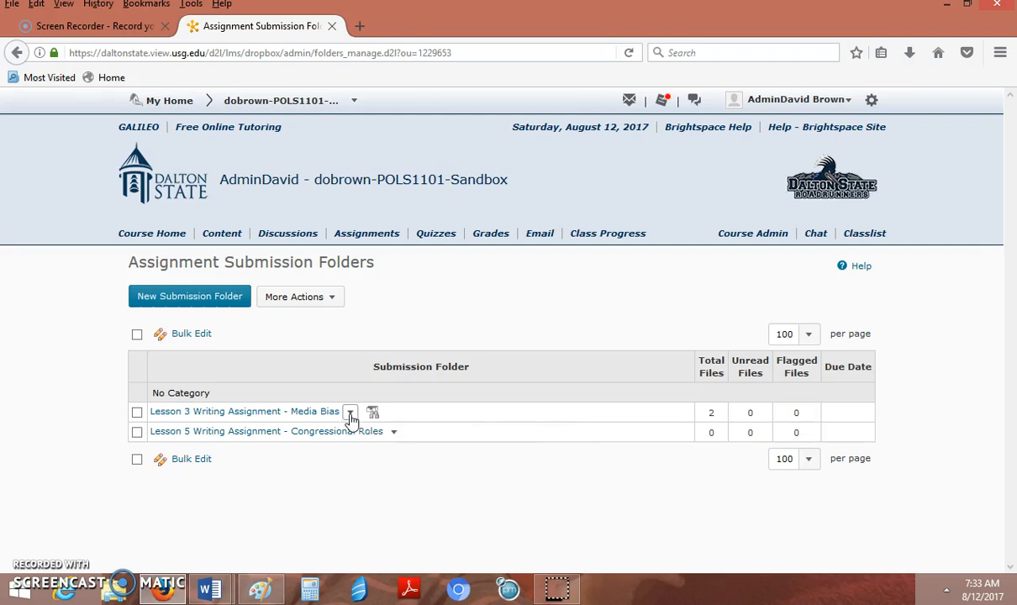
left_click(350, 412)
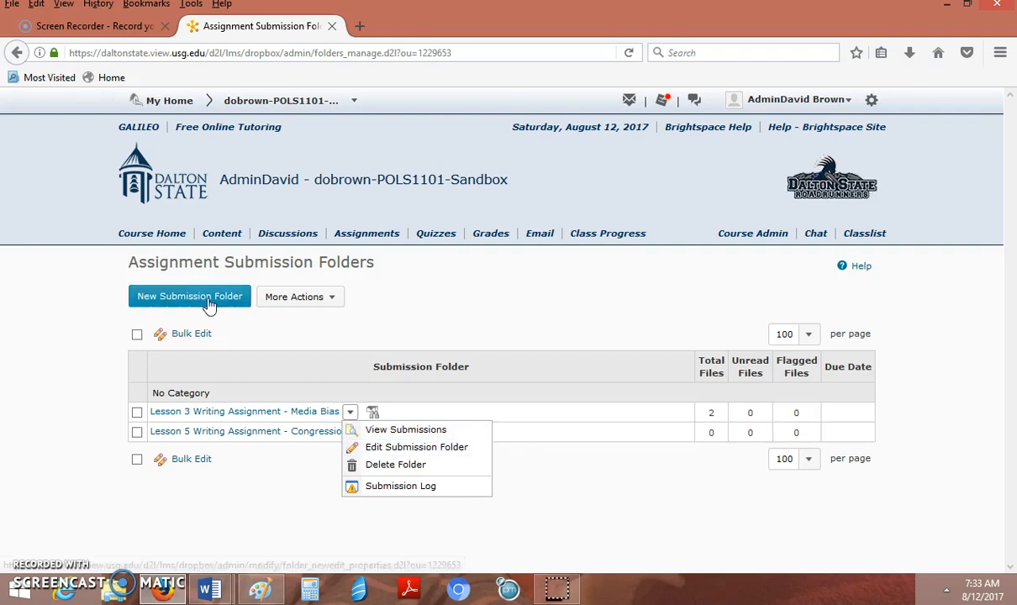
Start a new submission folder named 'test' and go to its Turnitin® settings
left_click(189, 296)
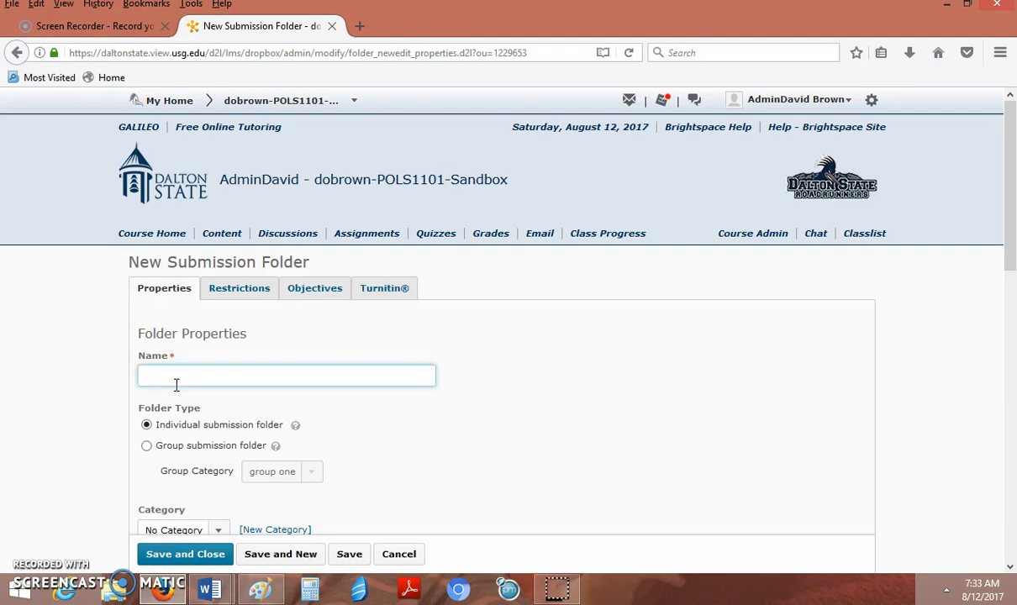
type("test")
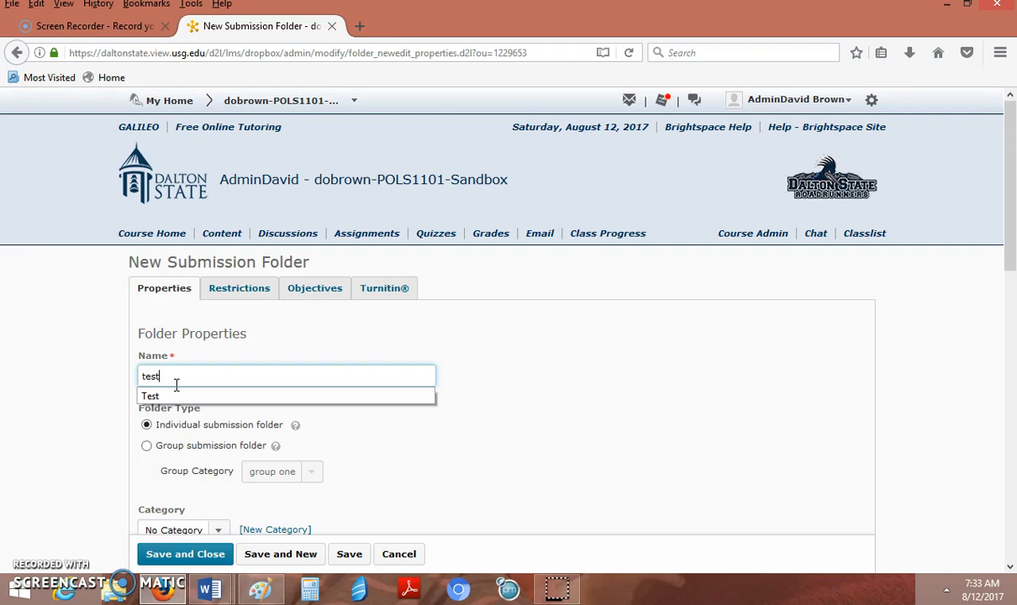
mouse_move(384, 288)
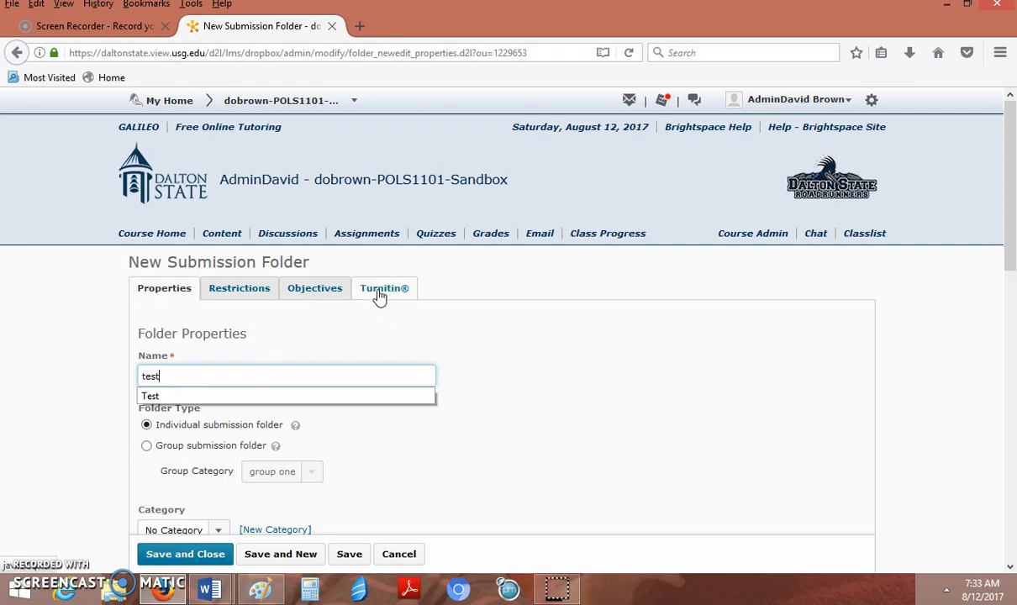
left_click(384, 289)
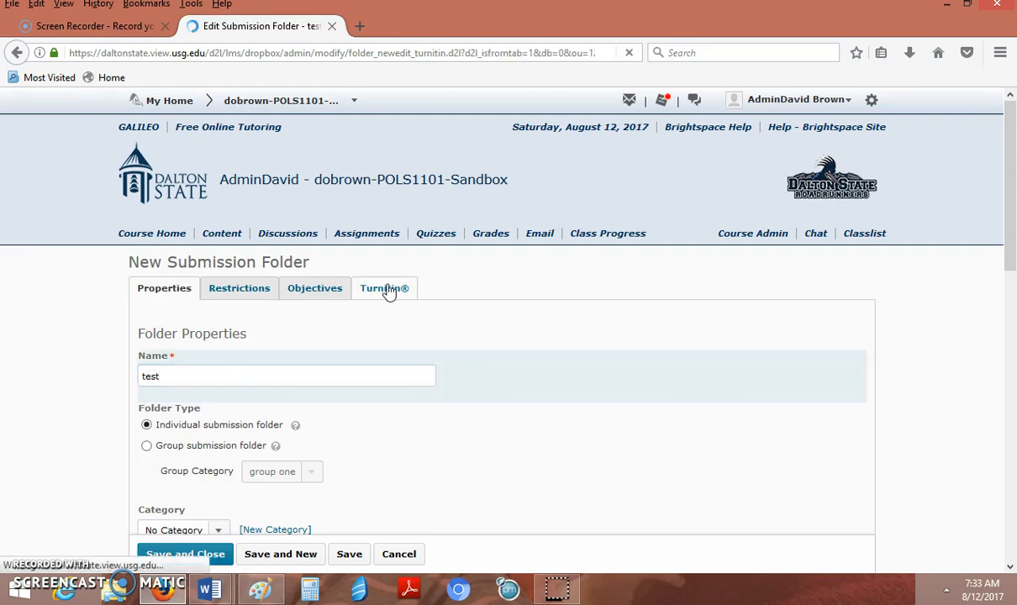
Tick 'Enable Turnitin for this folder' and 'Allow learners to see Turnitin similarity scores'
left_click(383, 287)
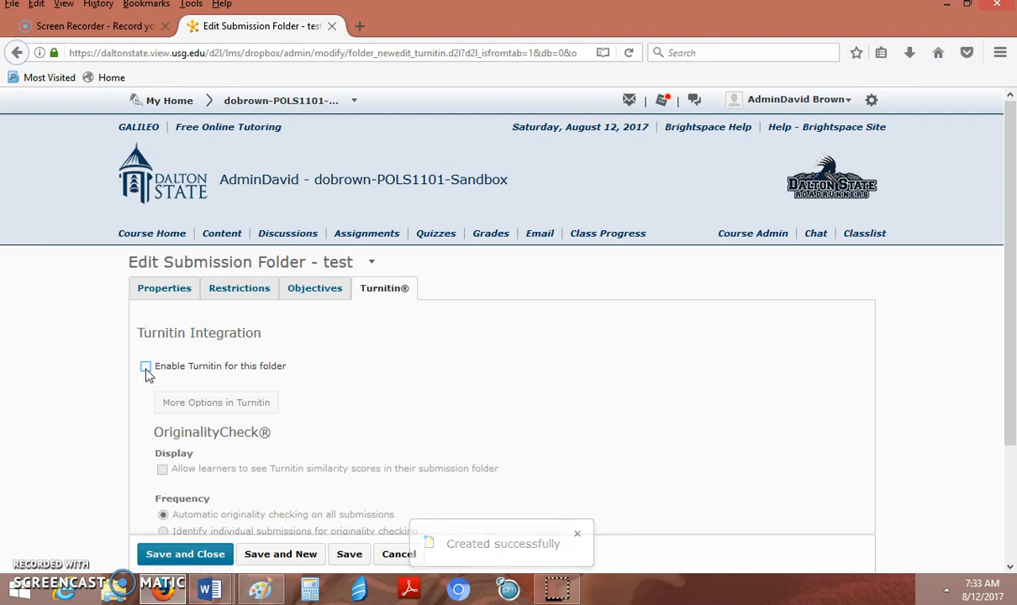
left_click(144, 366)
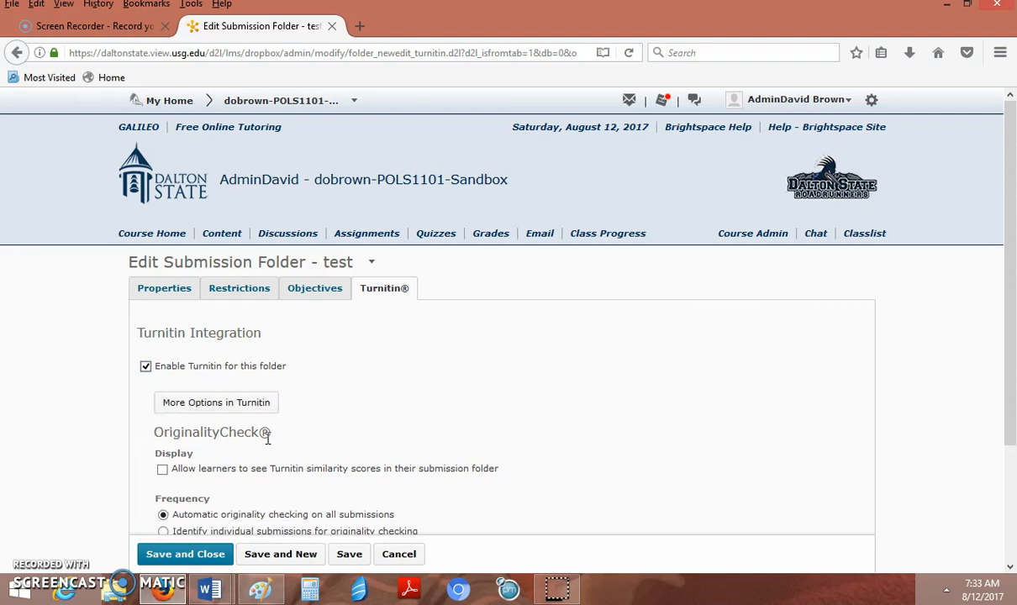
scroll("down", 3)
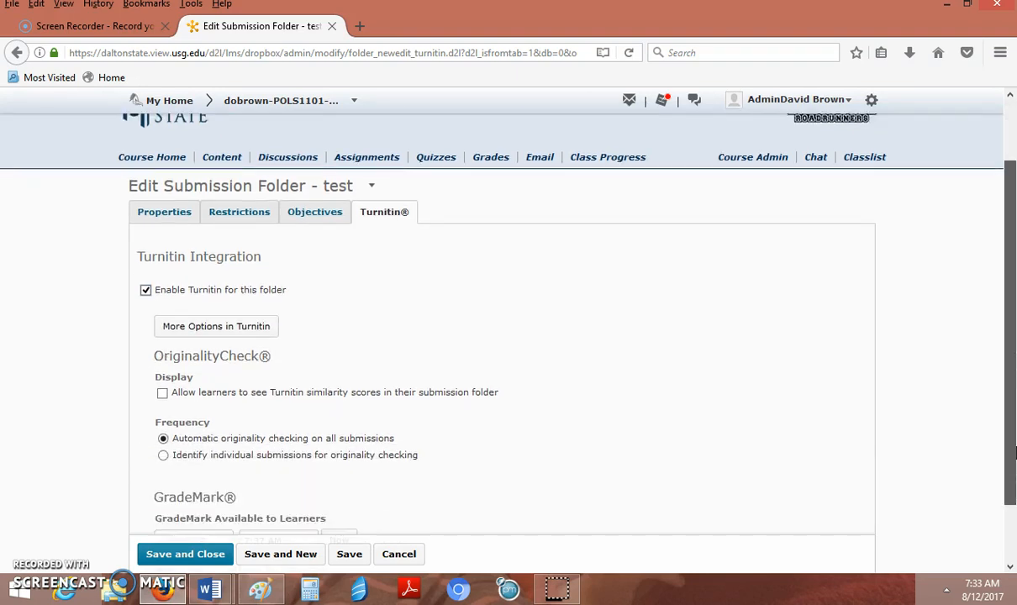
scroll("down", 3)
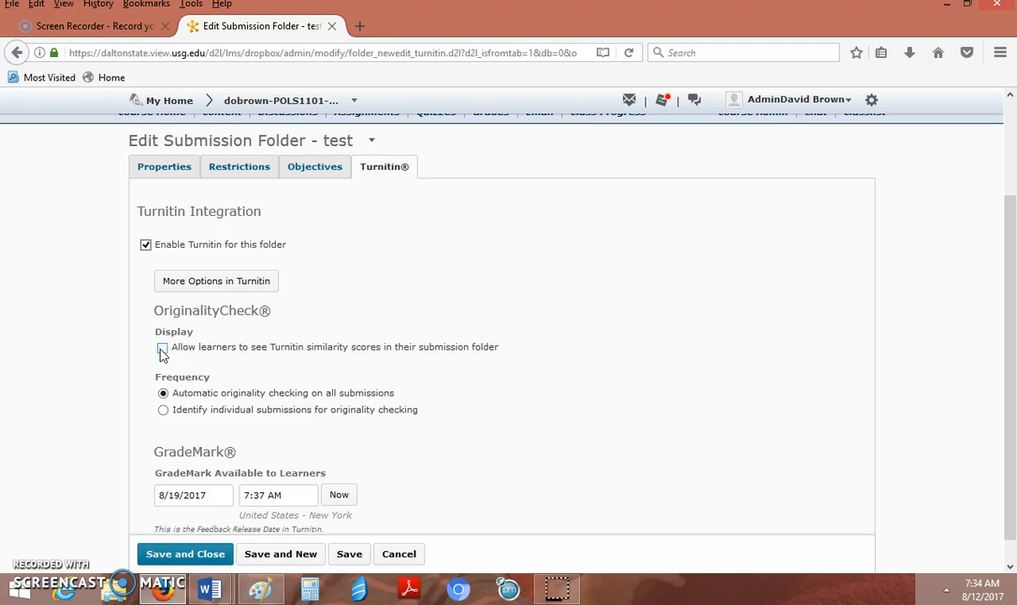
left_click(162, 347)
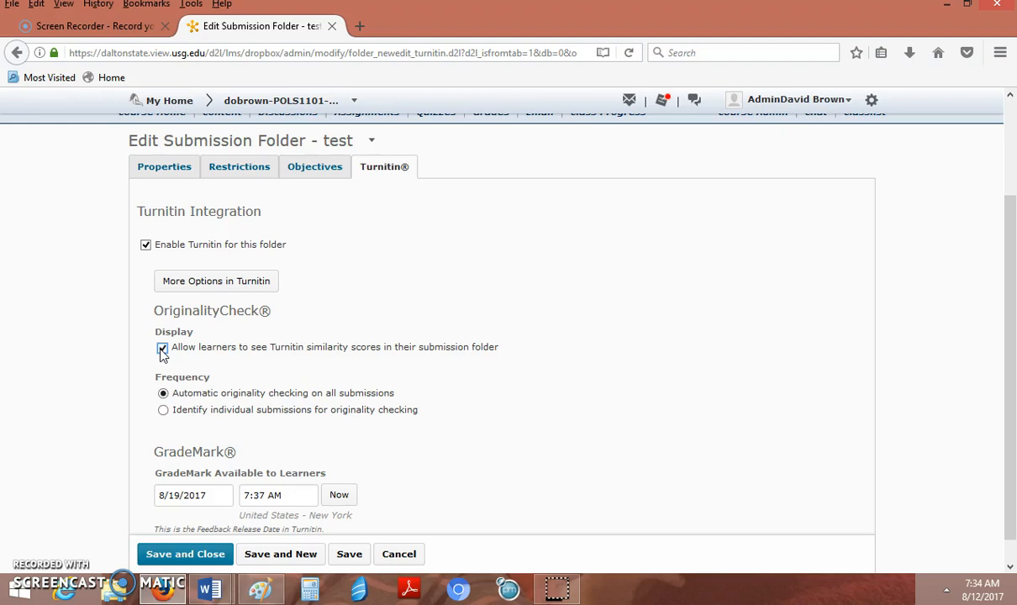
scroll("down", 3)
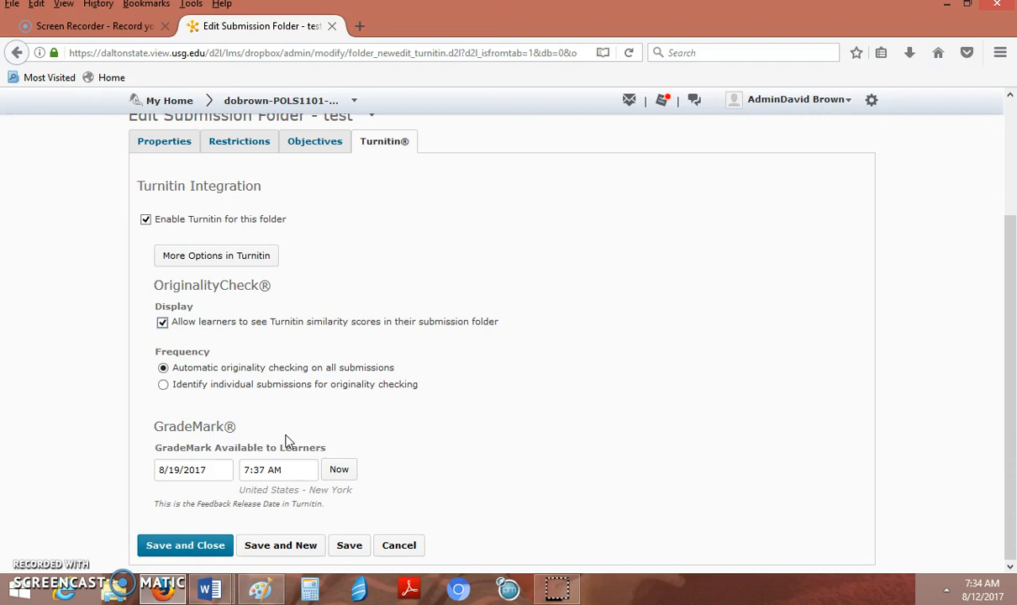
mouse_move(242, 456)
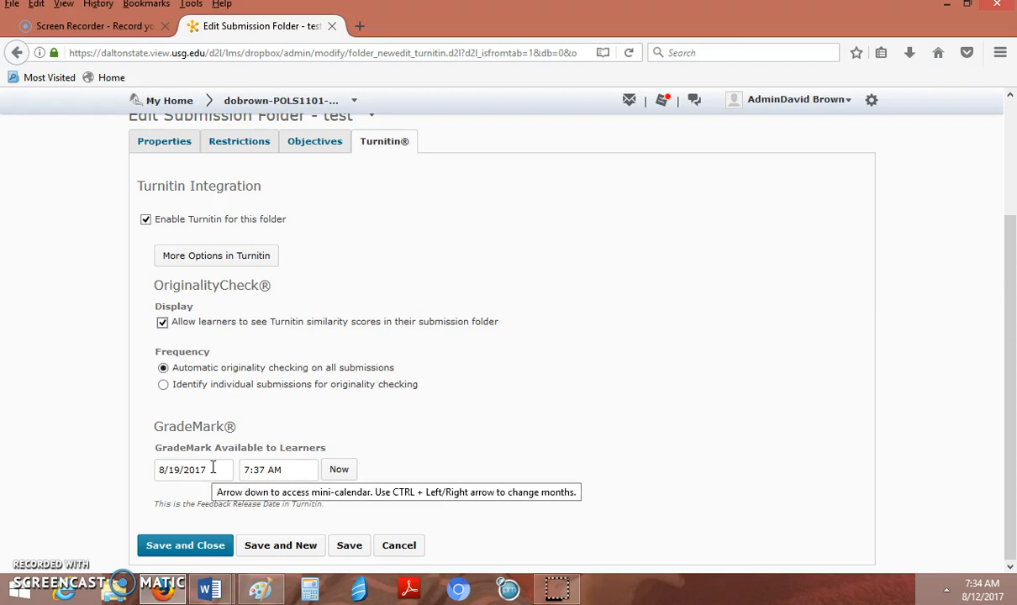
mouse_move(301, 193)
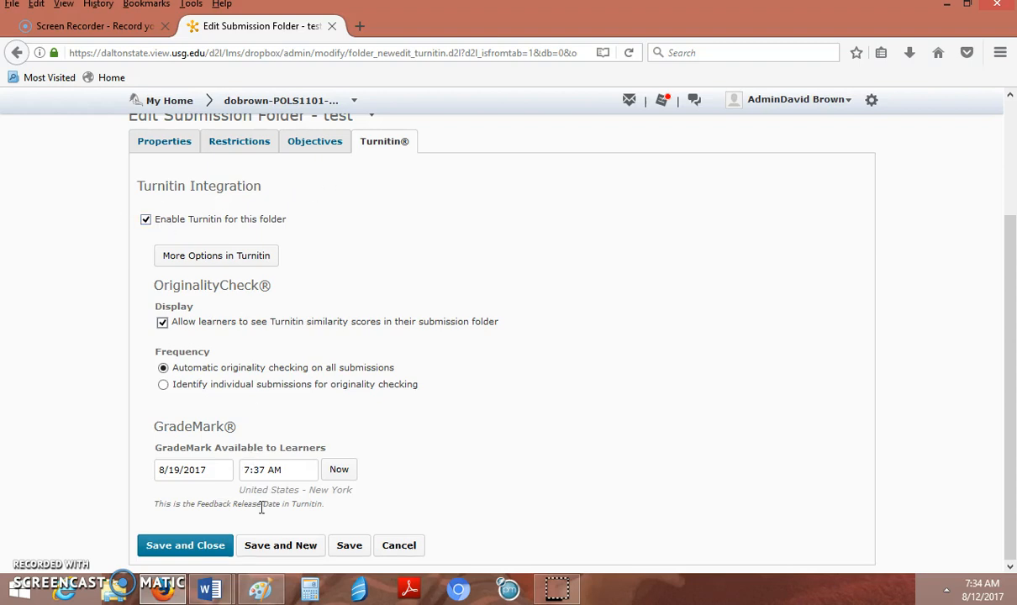
Save and close the 'test' folder to return to Assignment Submission Folders
left_click(185, 545)
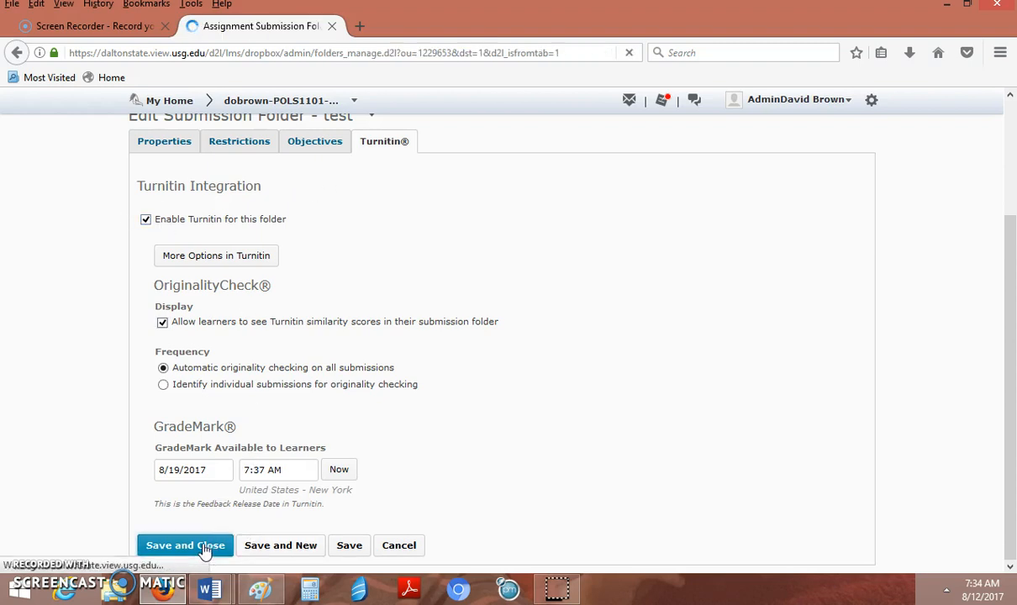
left_click(185, 545)
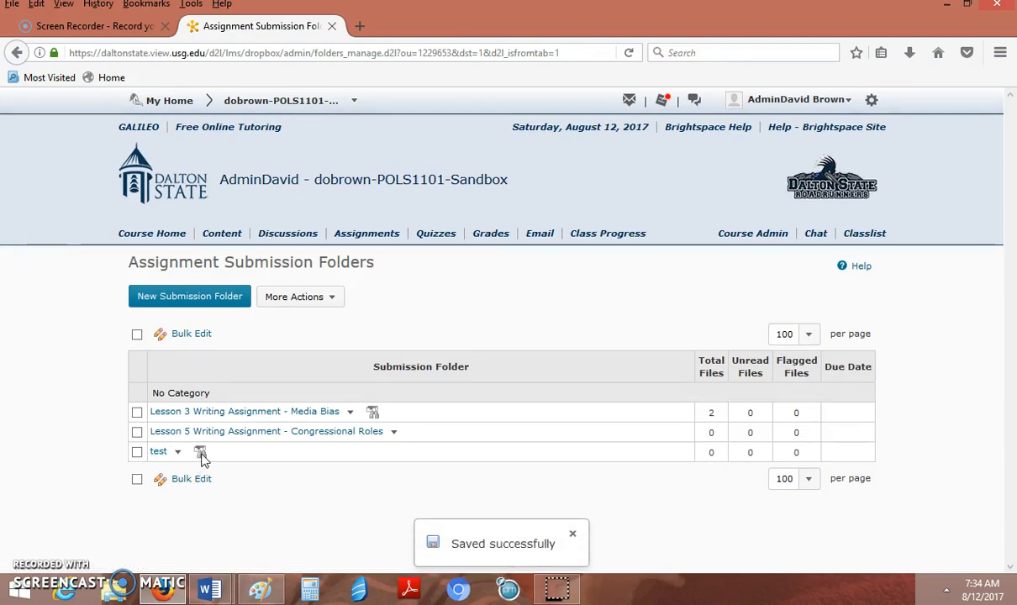
mouse_move(200, 452)
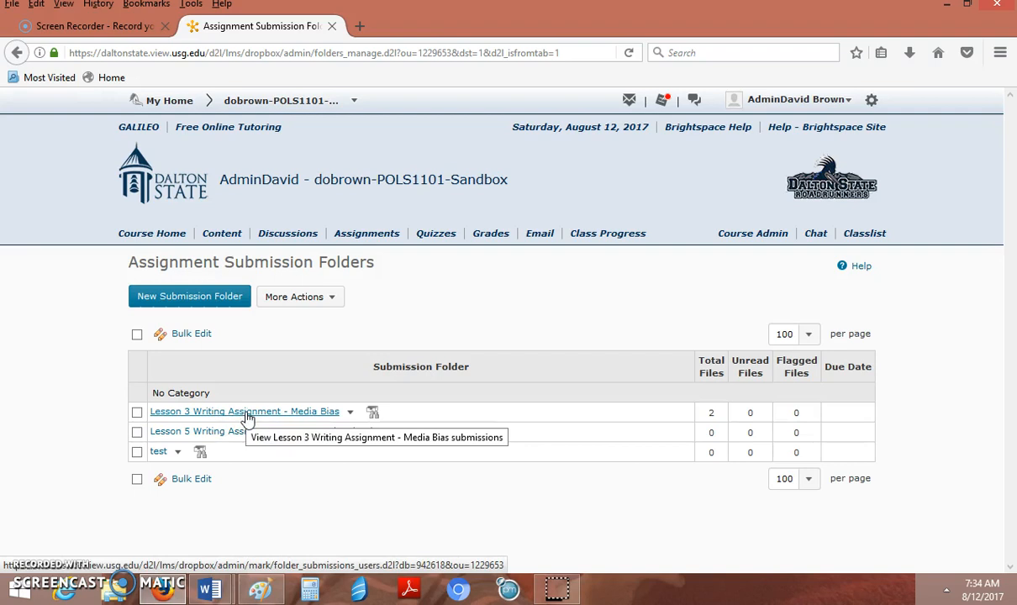
View Media Bias submissions by file and open the 61% lehandout.docx similarity report
left_click(244, 411)
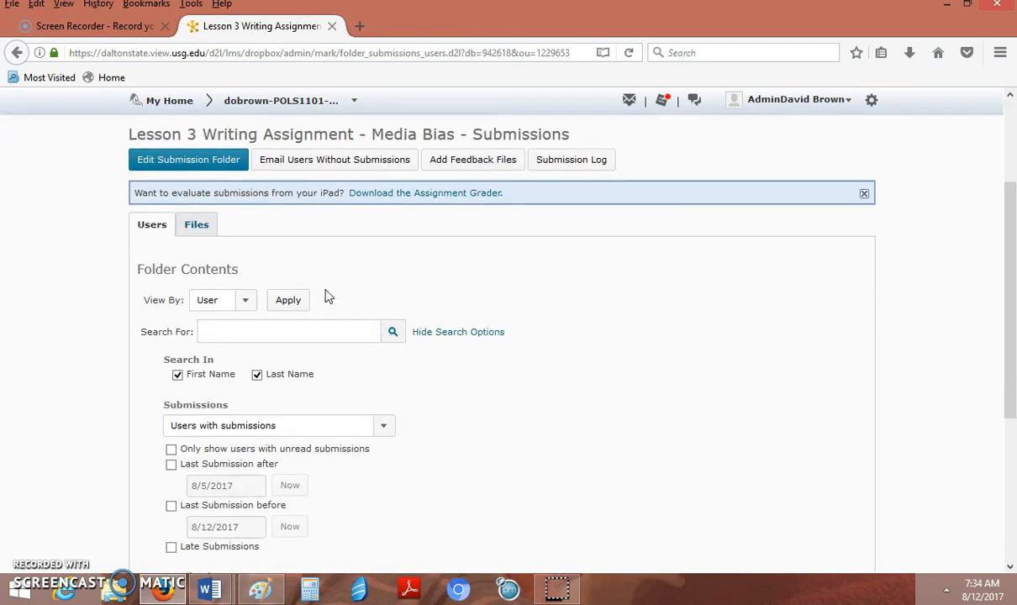
left_click(196, 225)
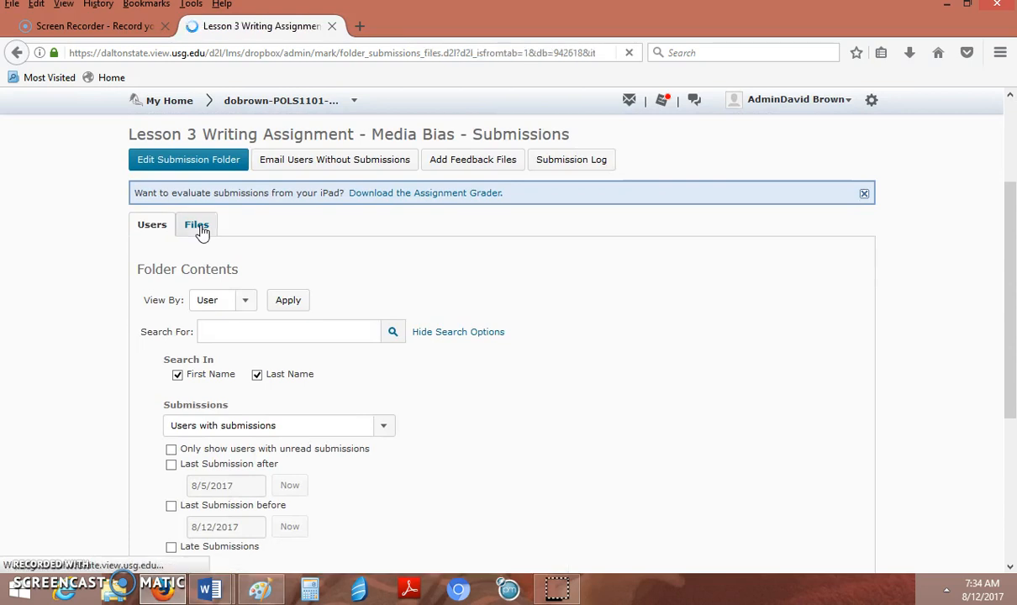
left_click(196, 224)
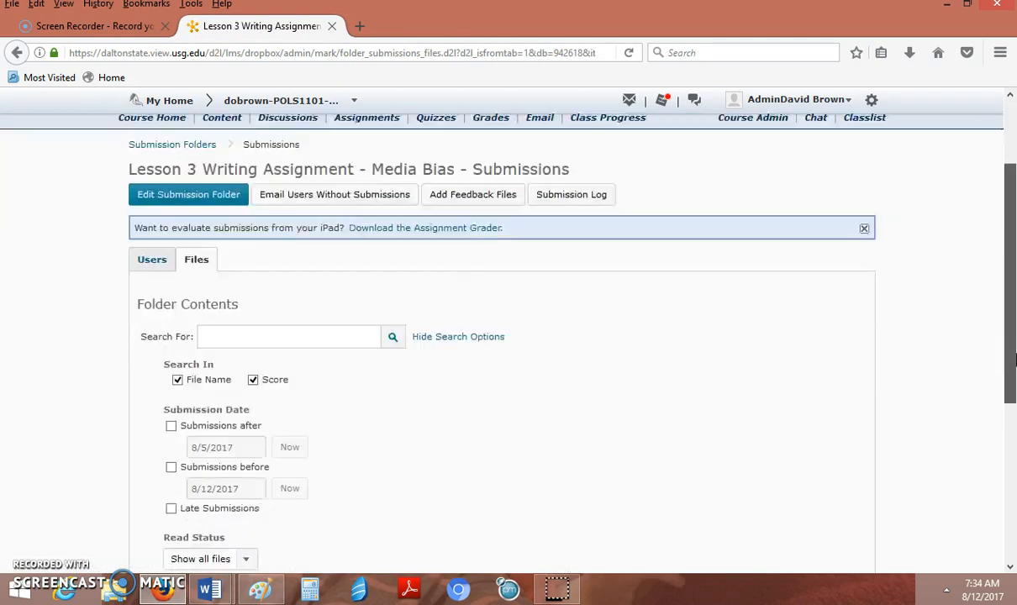
scroll("down", 3)
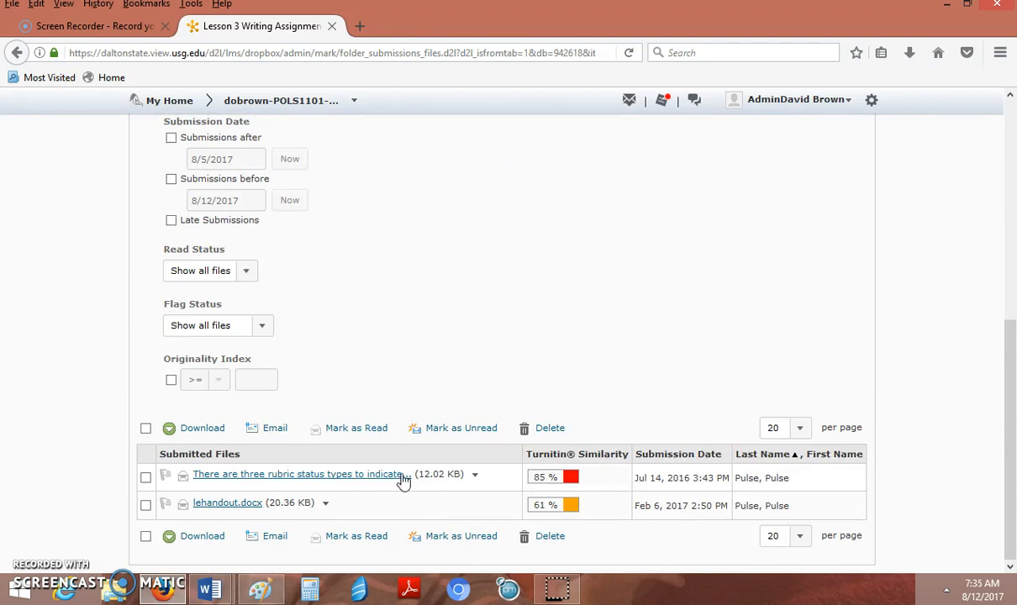
mouse_move(443, 346)
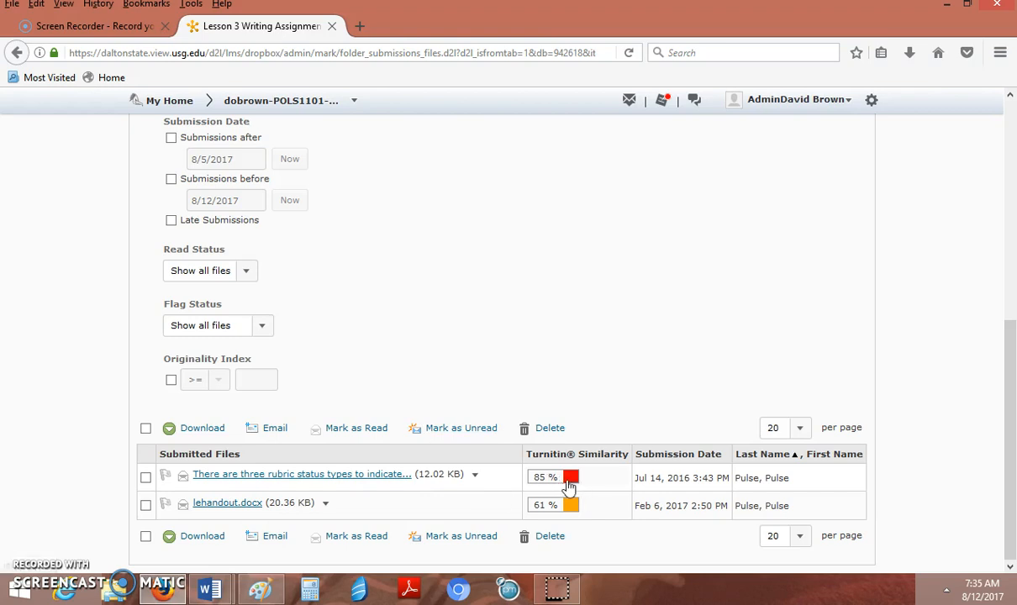
mouse_move(565, 481)
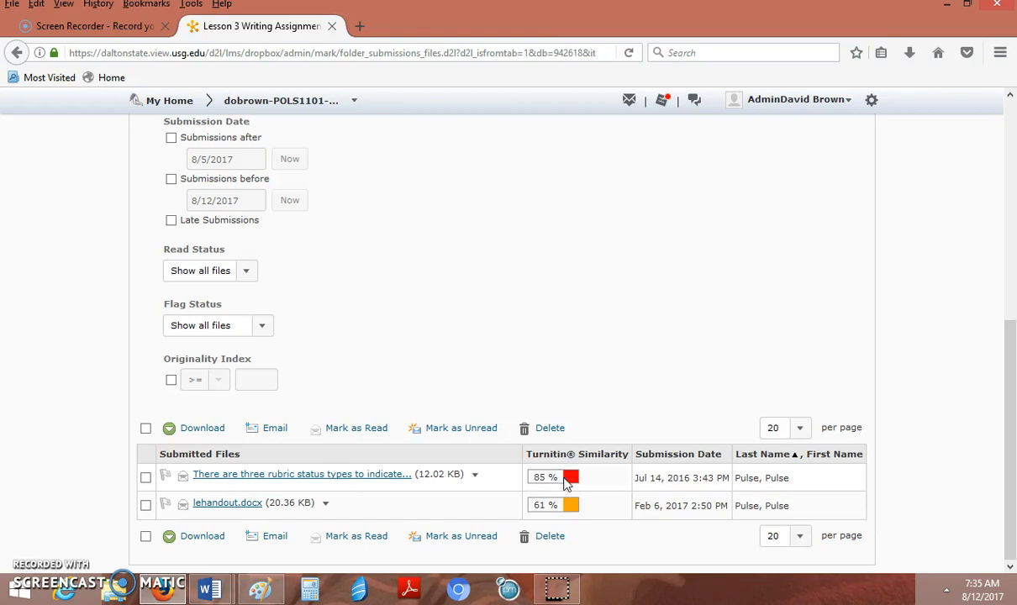
mouse_move(547, 519)
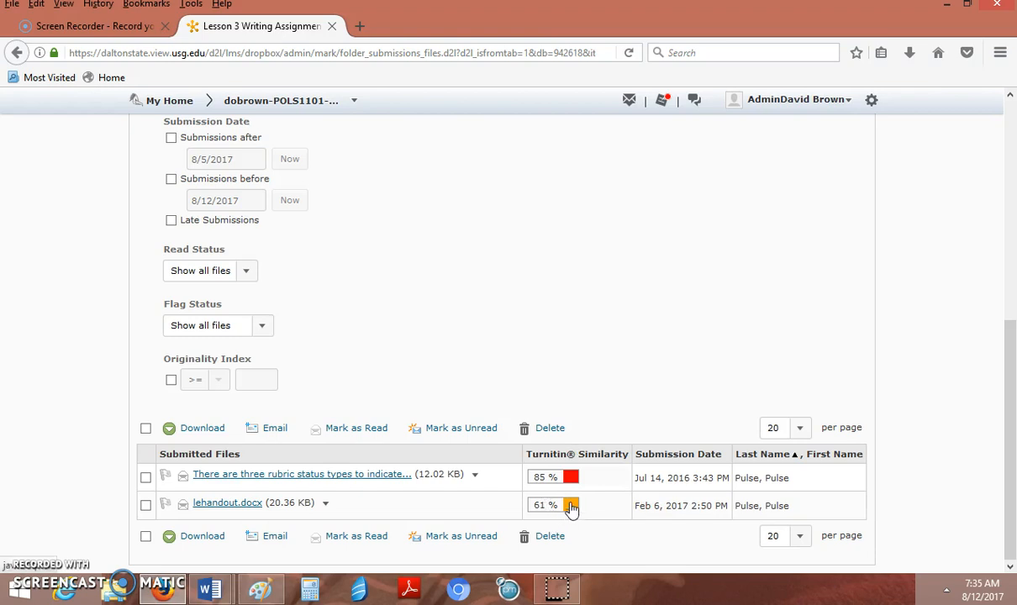
left_click(571, 506)
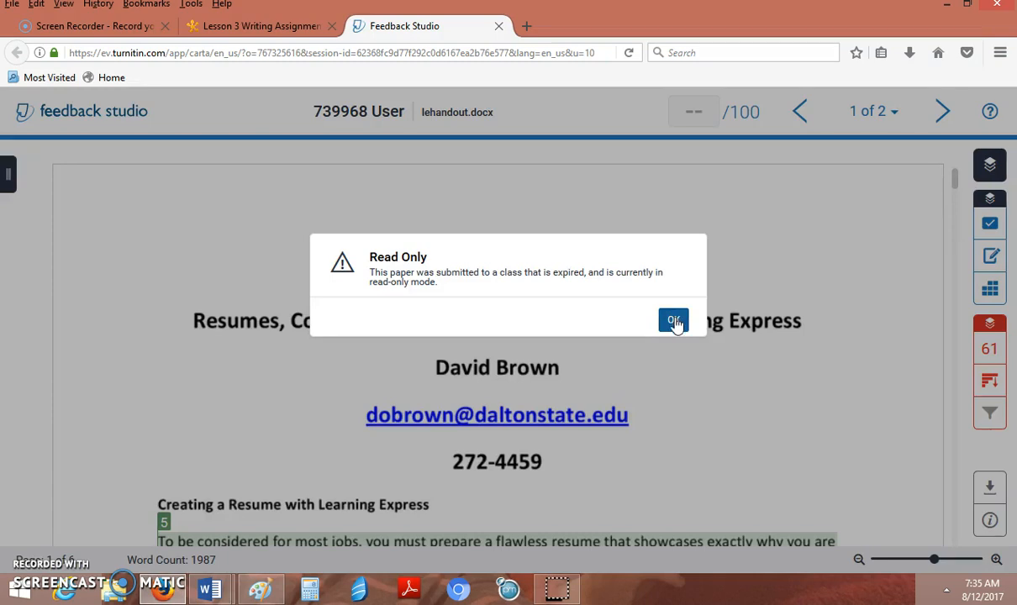
Dismiss the Read Only notice and show the QuickMarks panel
left_click(674, 321)
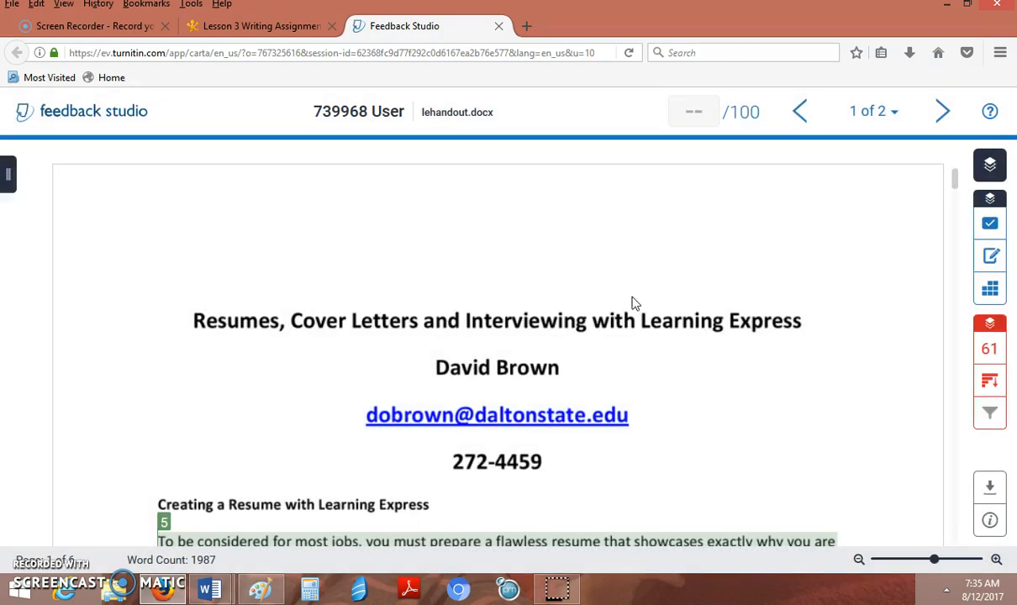
mouse_move(750, 269)
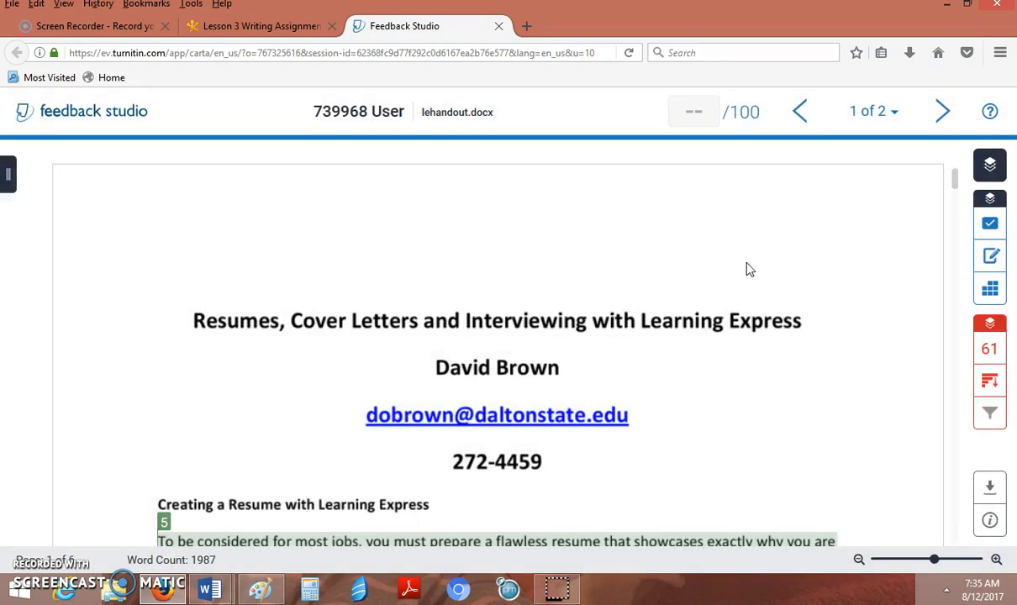
mouse_move(725, 293)
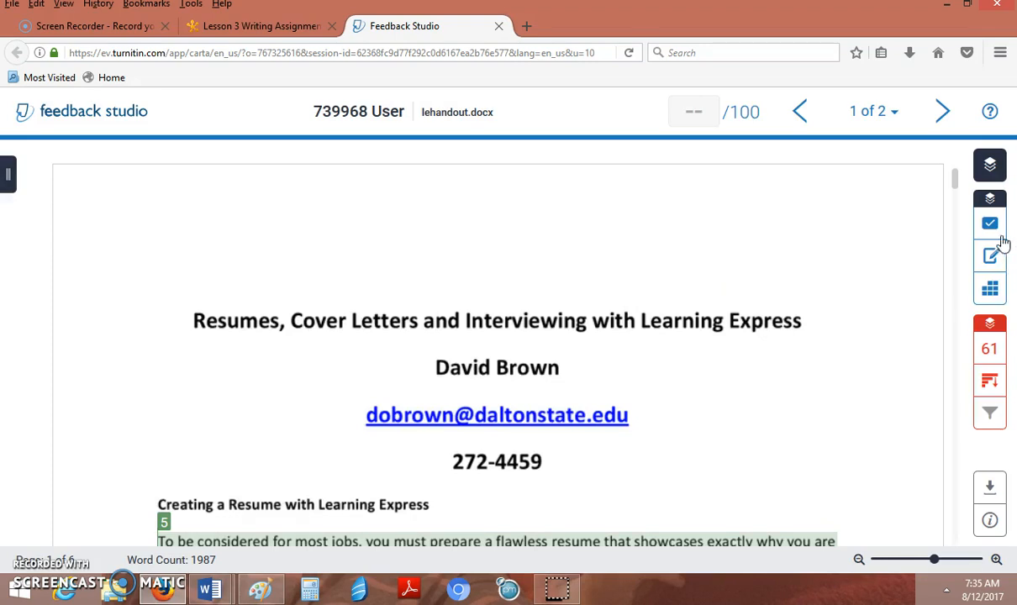
mouse_move(991, 164)
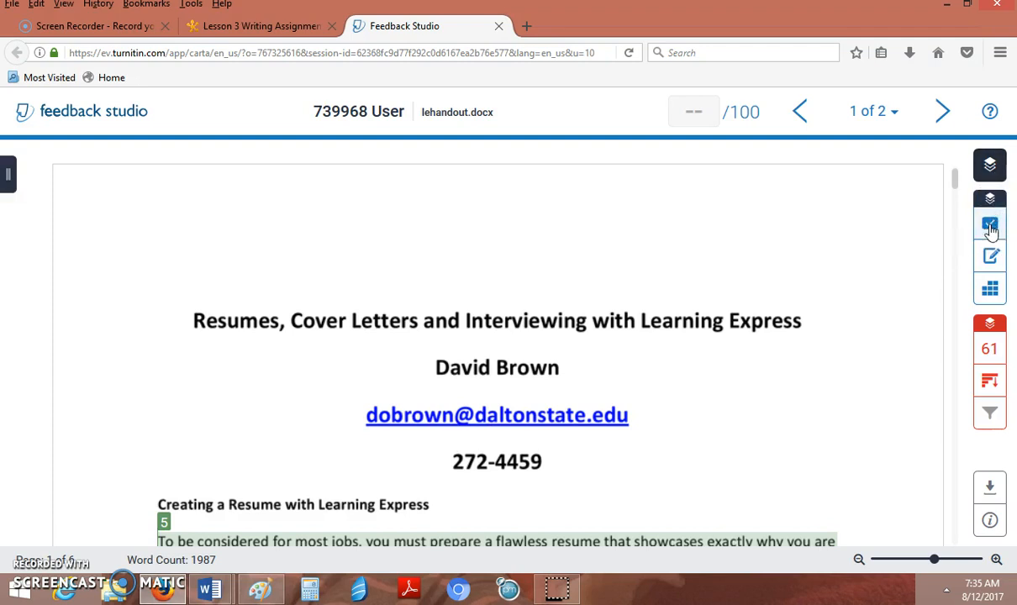
left_click(990, 225)
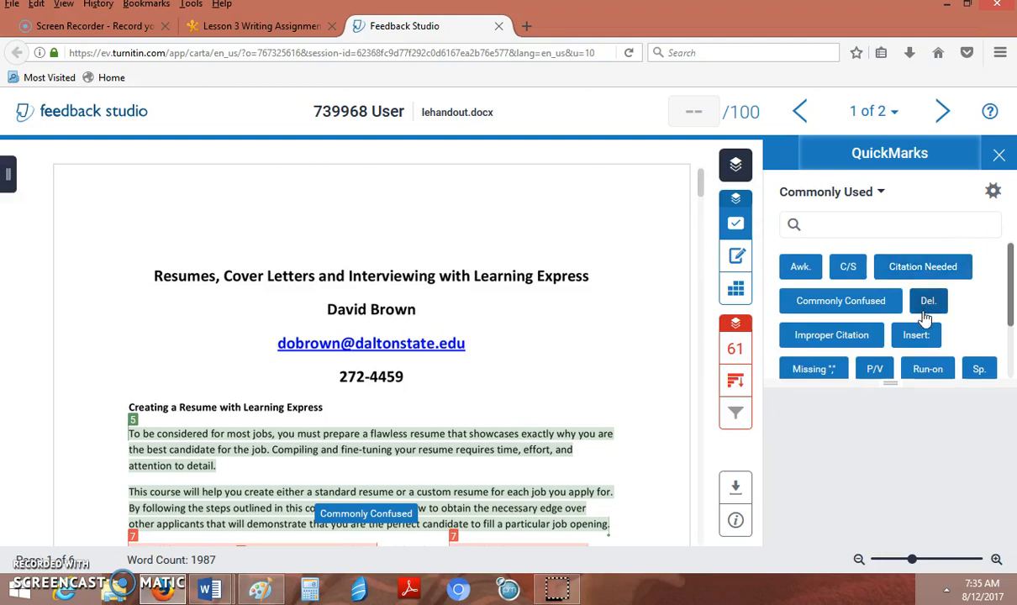
mouse_move(923, 267)
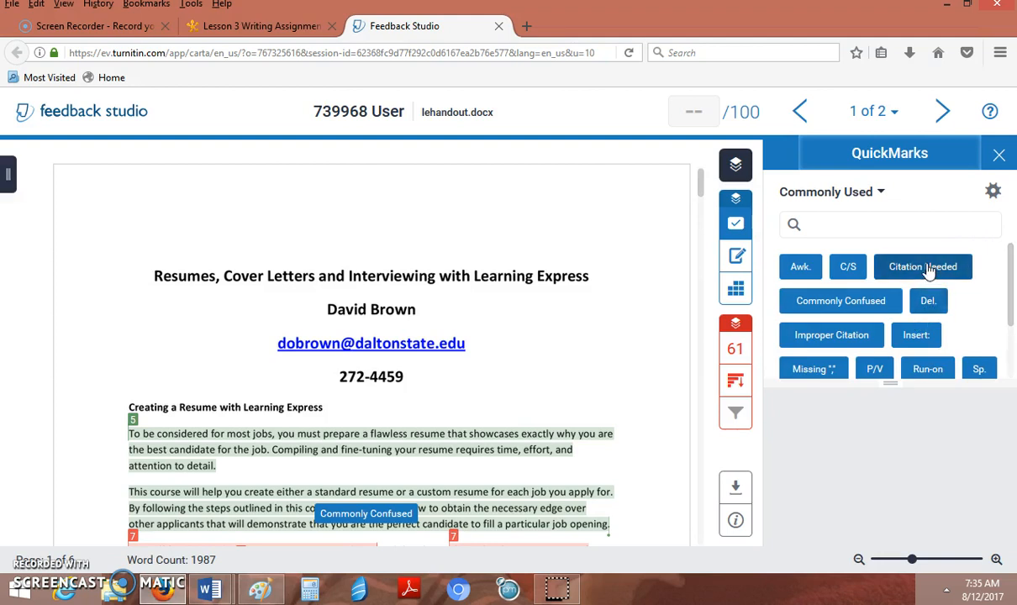
Preview the Citation Needed QuickMark, then view the 61% Match Overview
left_click(923, 266)
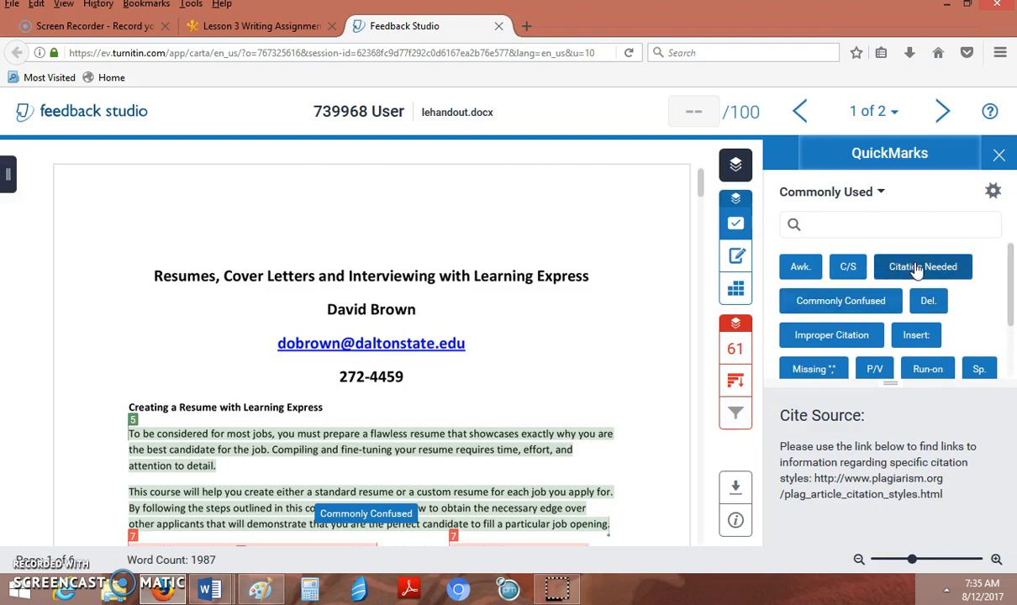
mouse_move(377, 491)
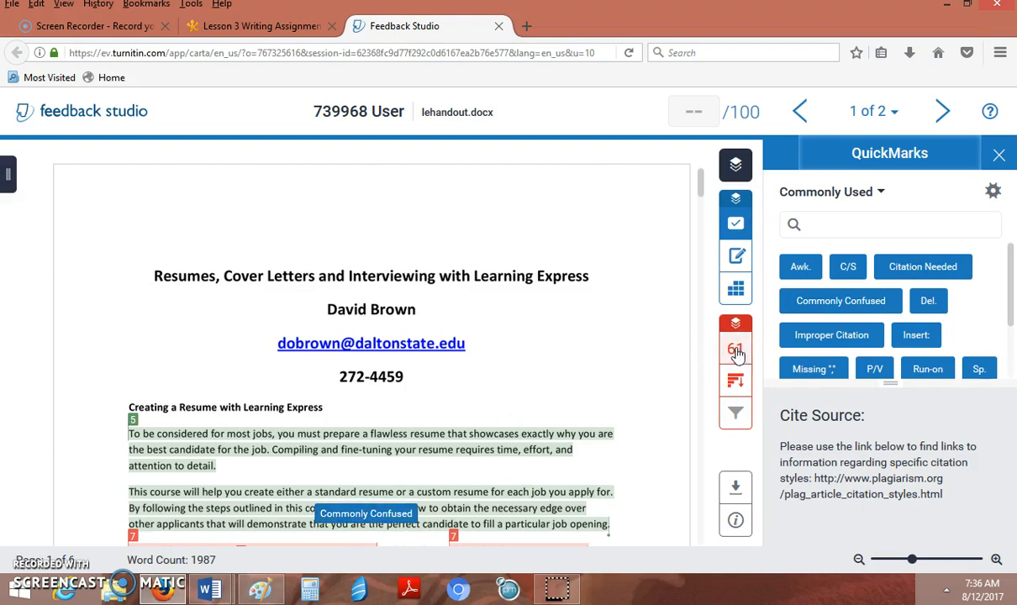
left_click(735, 349)
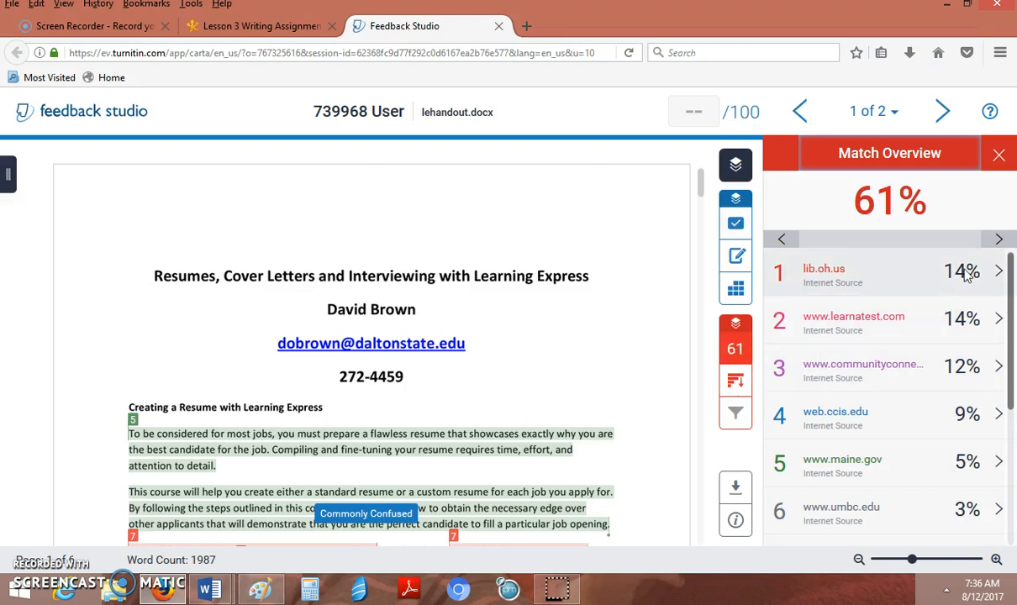
mouse_move(956, 282)
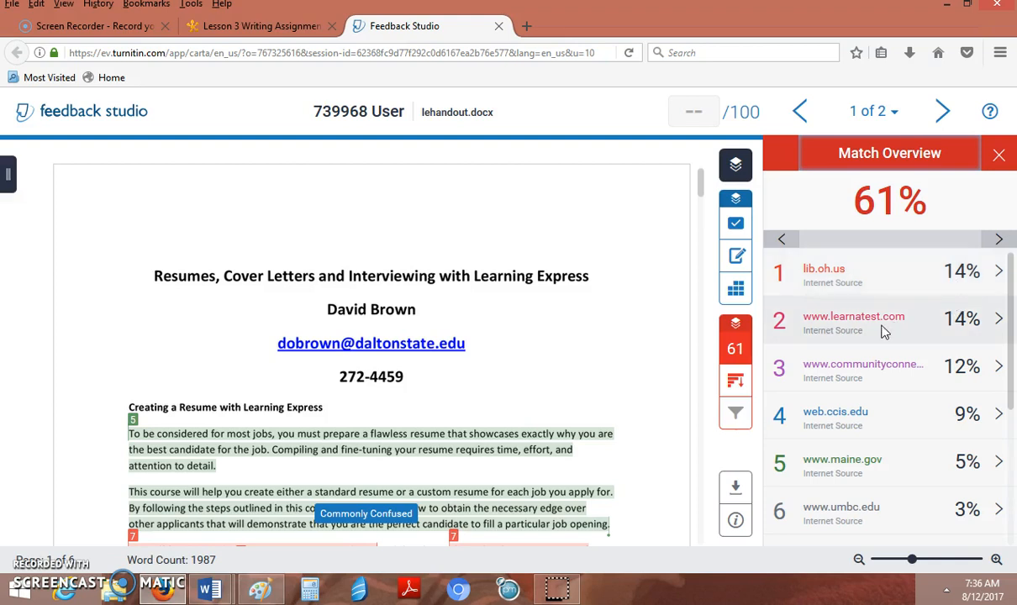
mouse_move(735, 349)
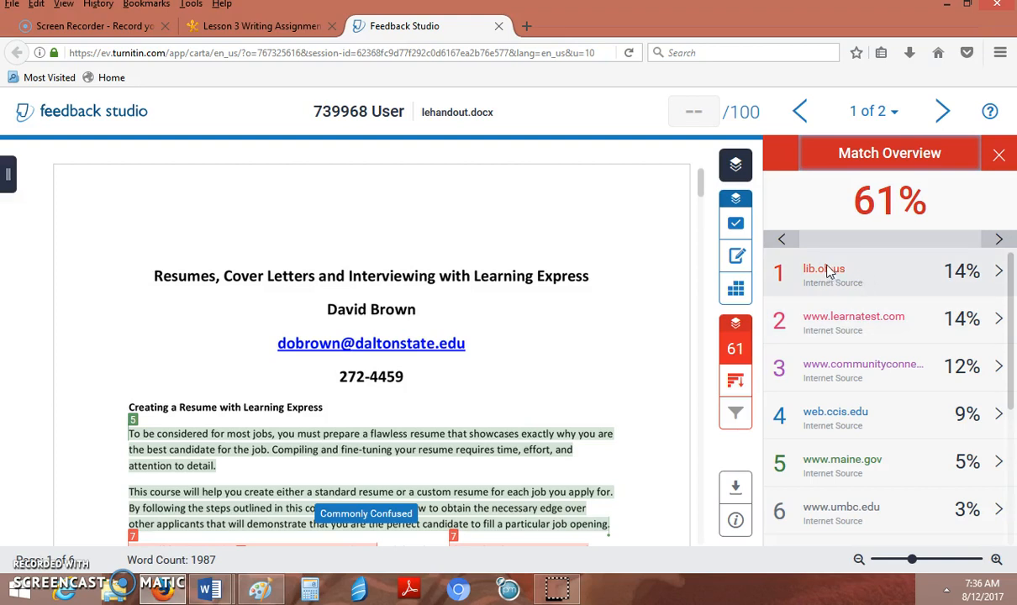
mouse_move(912, 323)
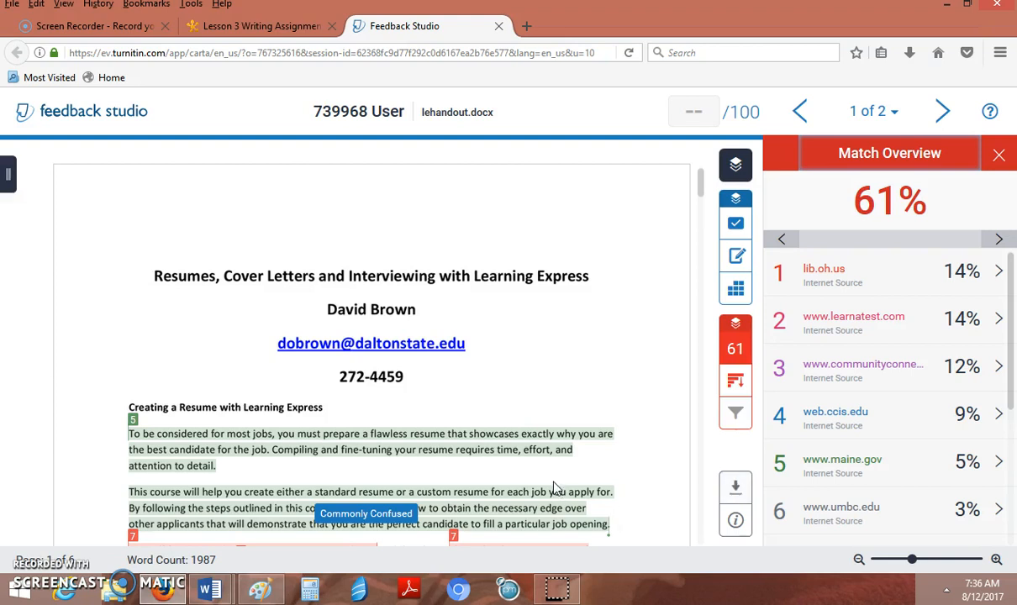
mouse_move(513, 327)
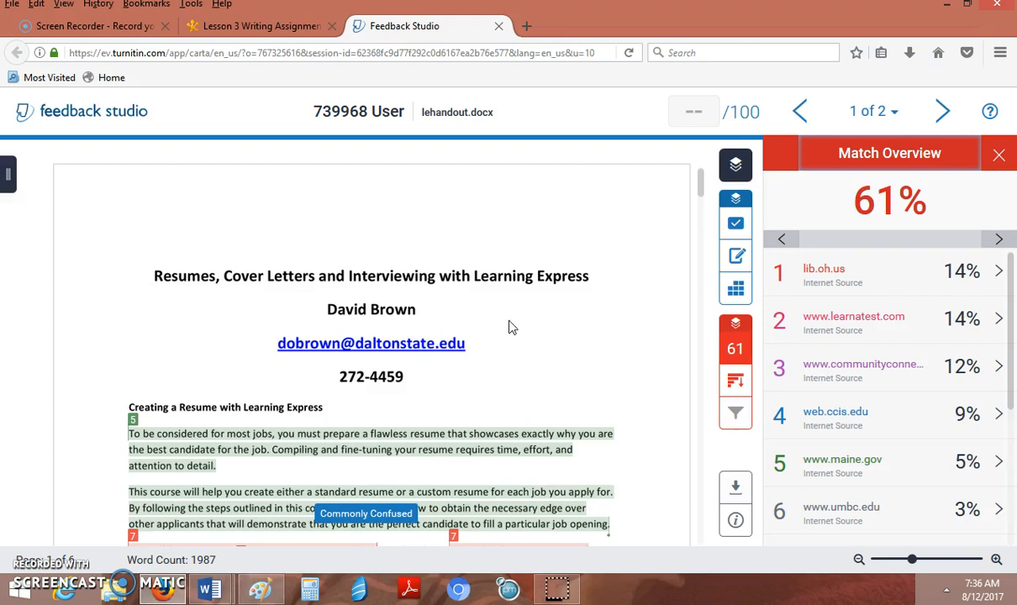
mouse_move(735, 201)
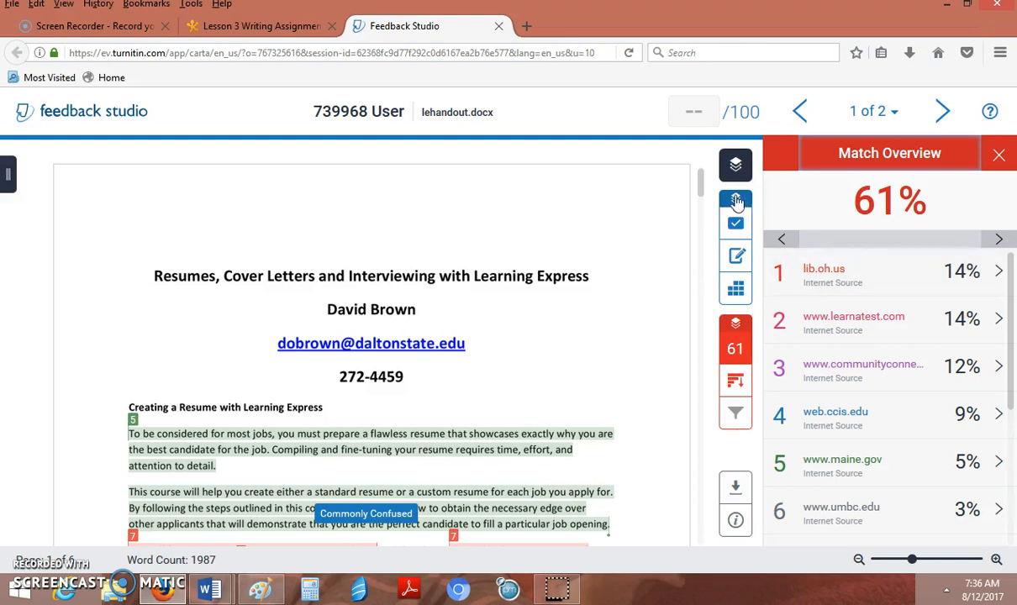
Close the Feedback Studio tab to return to the Media Bias submitted files
left_click(693, 112)
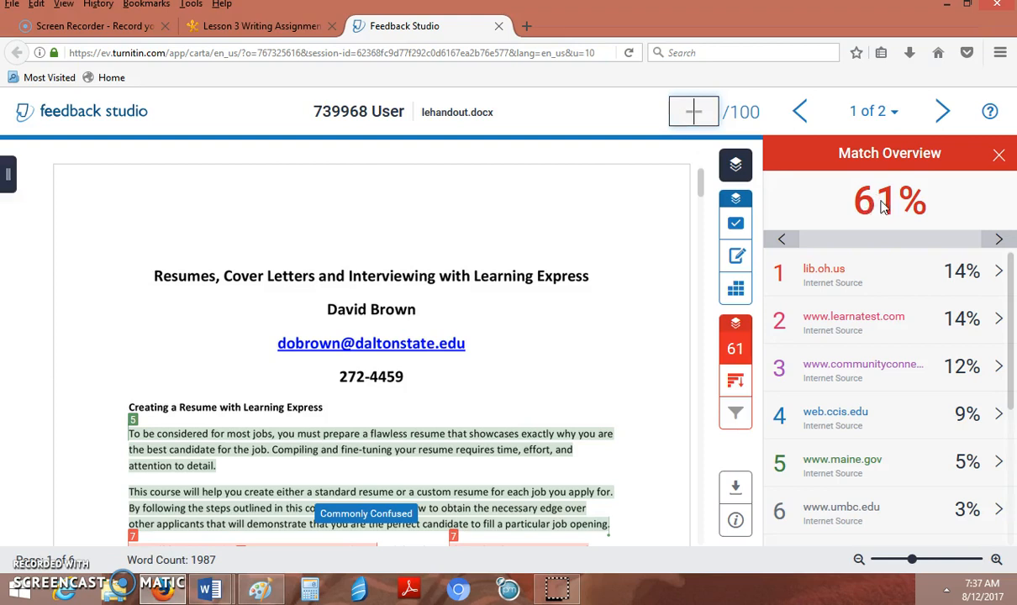
mouse_move(877, 210)
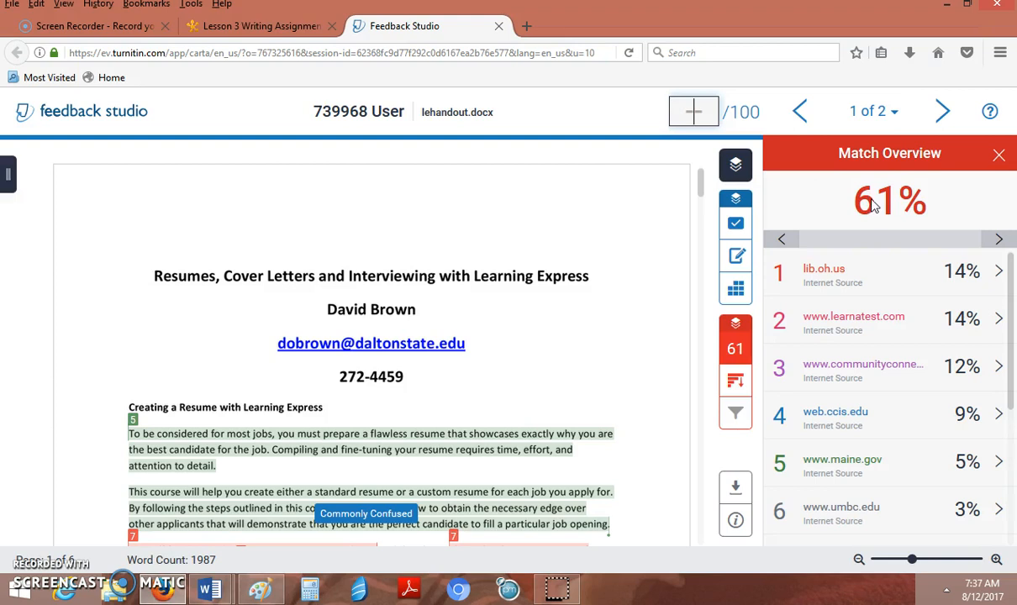
mouse_move(364, 210)
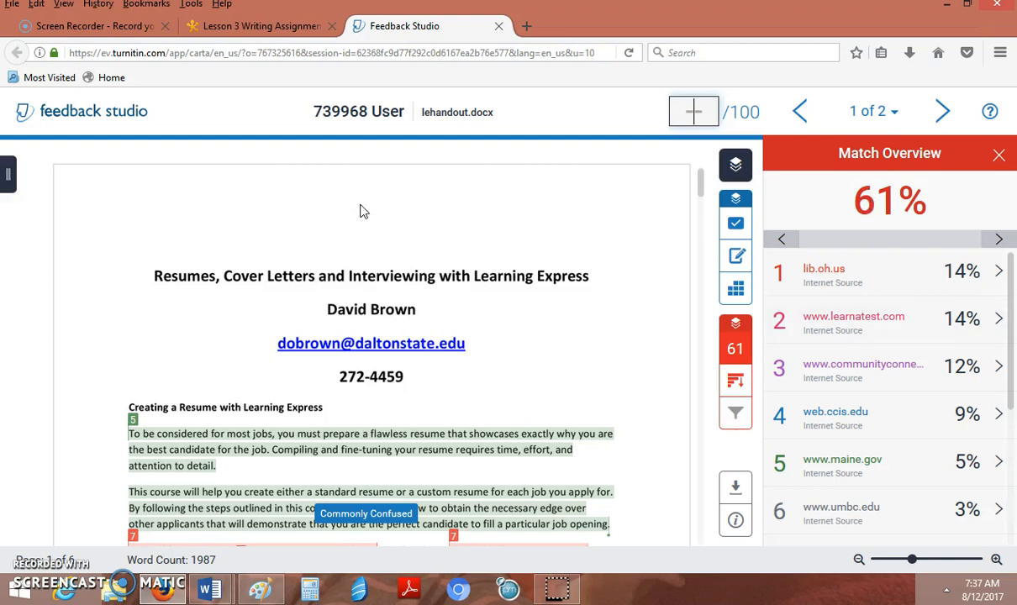
mouse_move(430, 329)
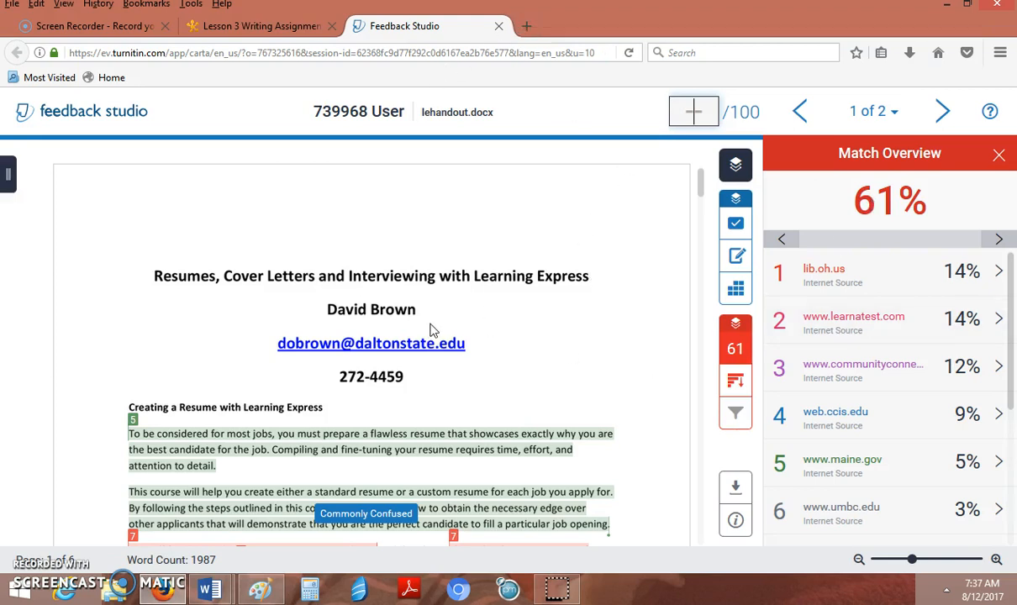
left_click(499, 26)
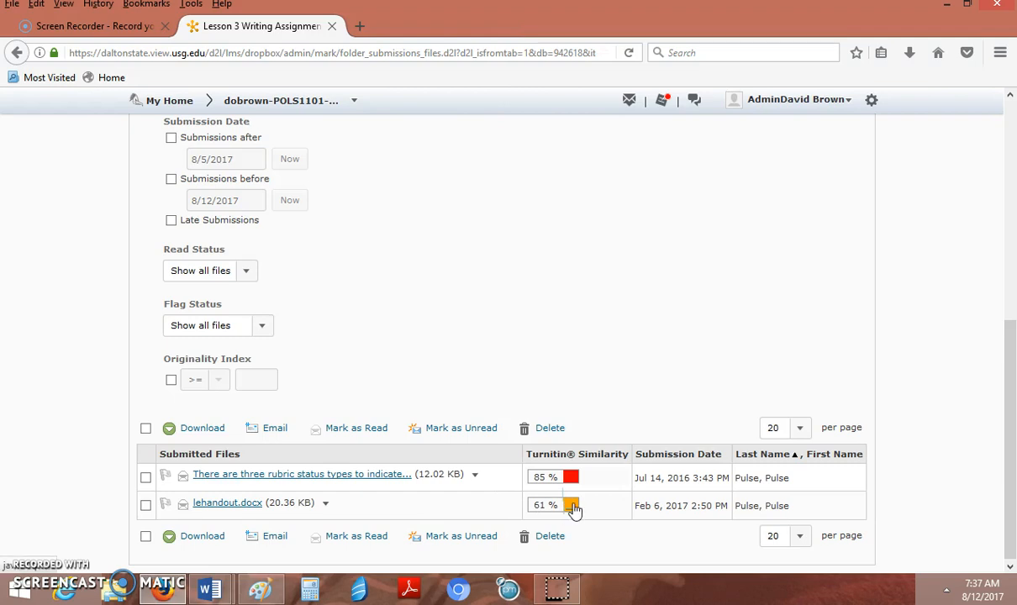
left_click(572, 505)
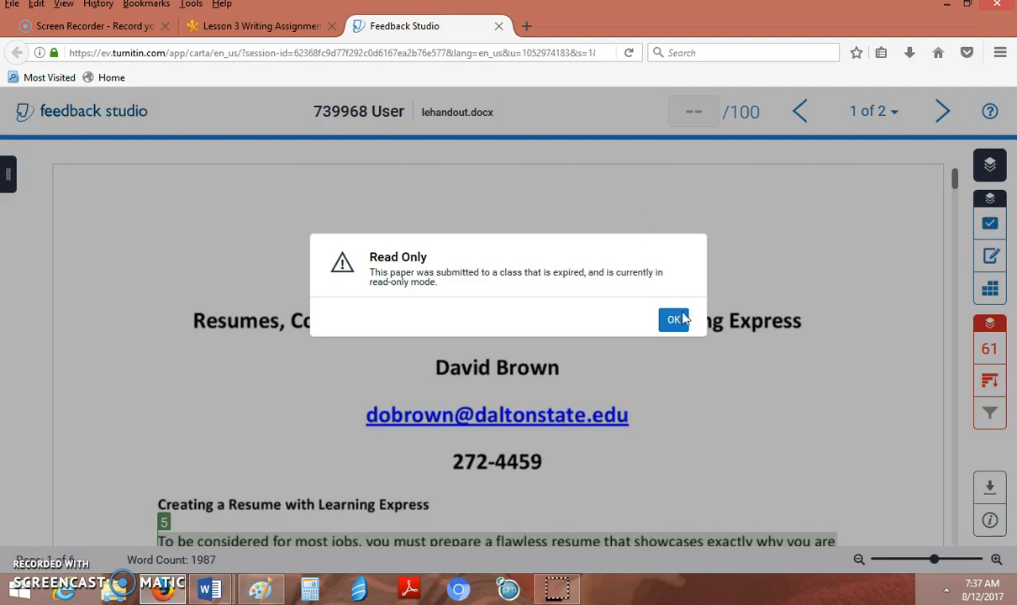
mouse_move(538, 490)
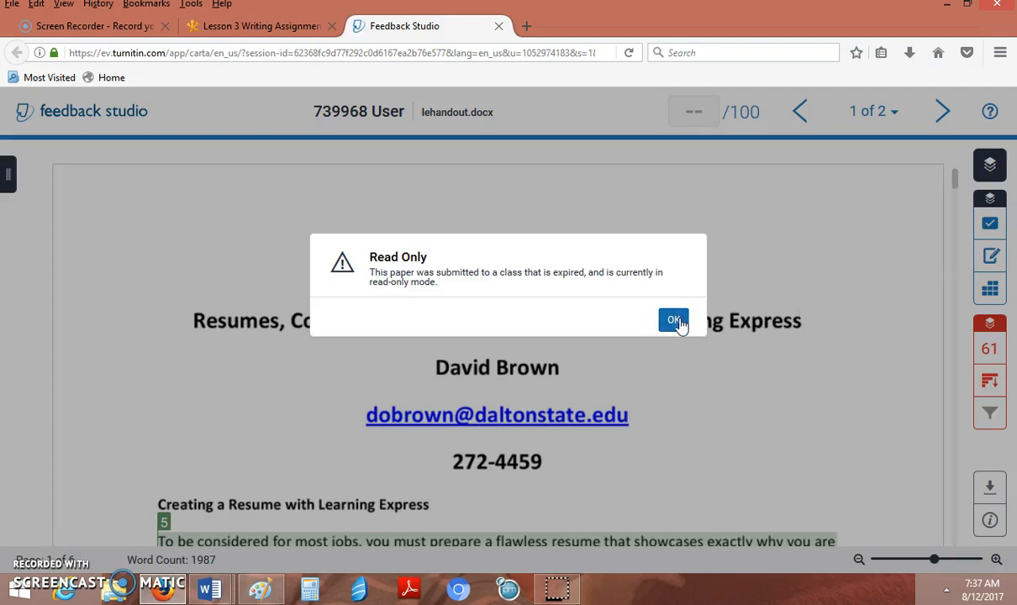
left_click(673, 321)
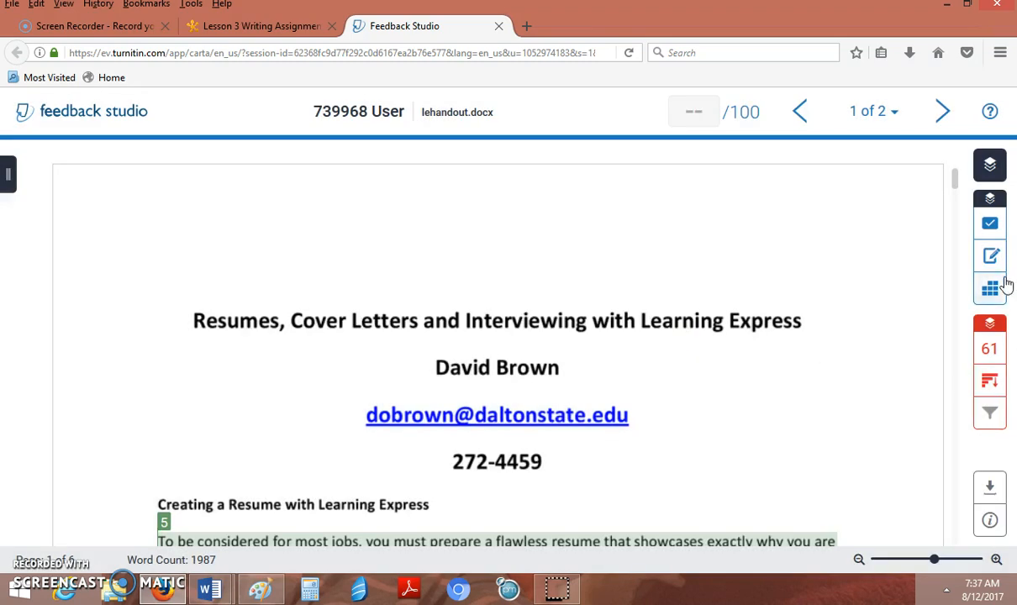
mouse_move(801, 245)
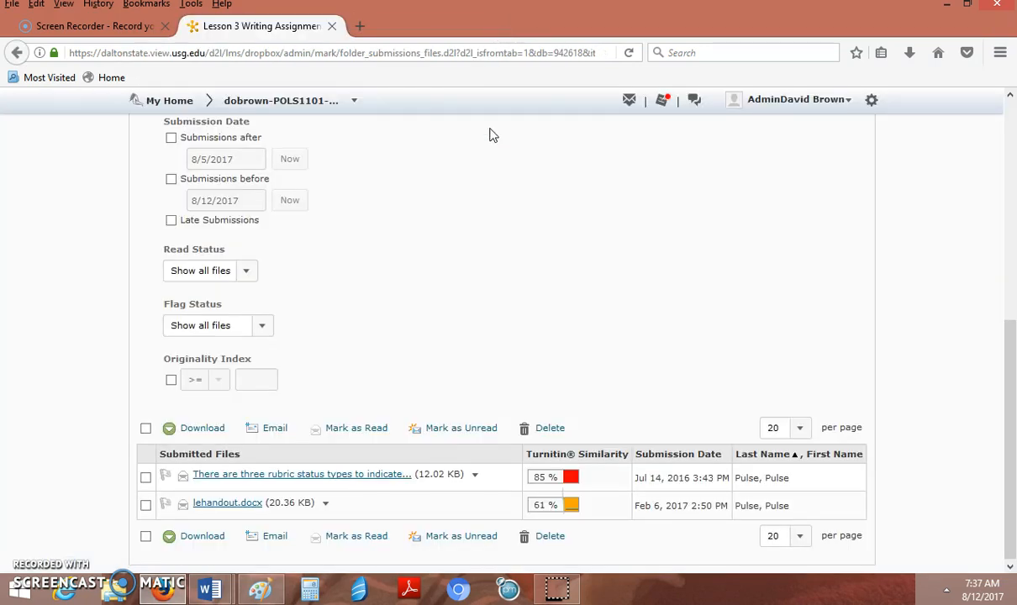
mouse_move(991, 436)
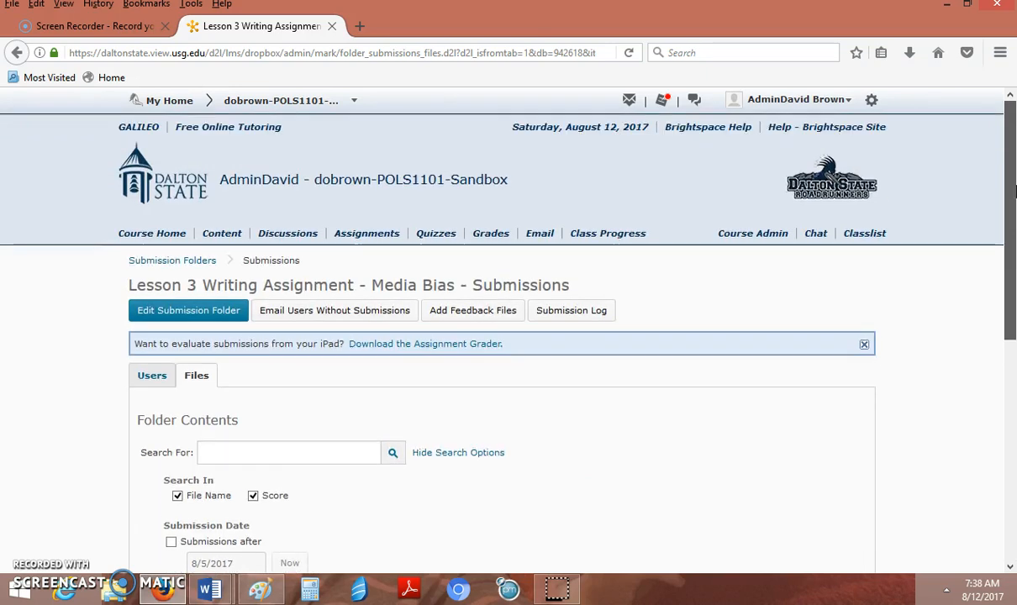
mouse_move(362, 233)
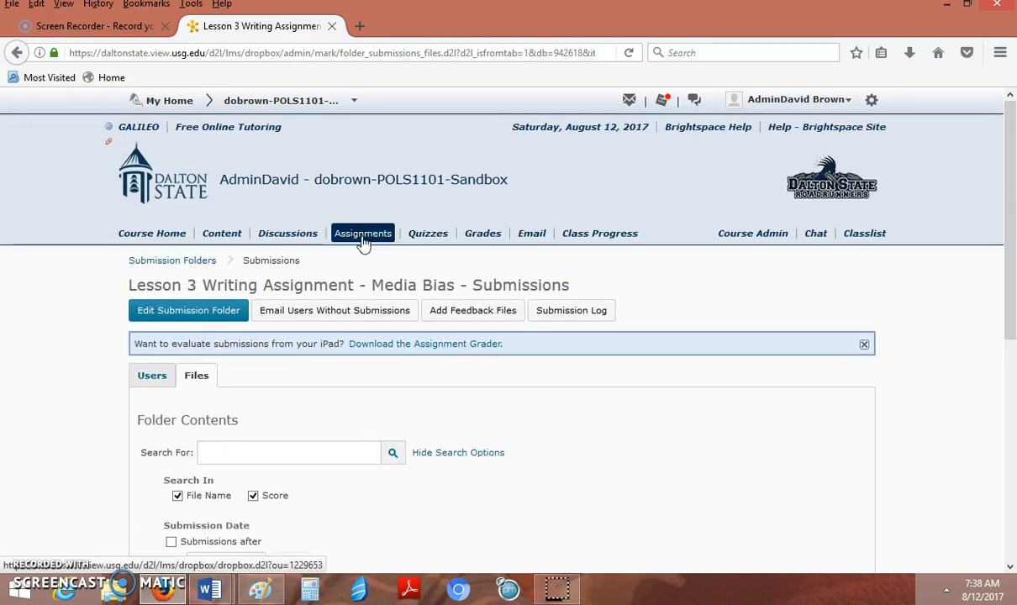